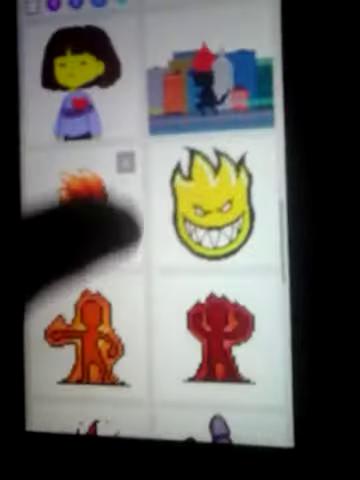
{"action": "scroll", "scroll_direction": "down", "scroll_amount": 3}
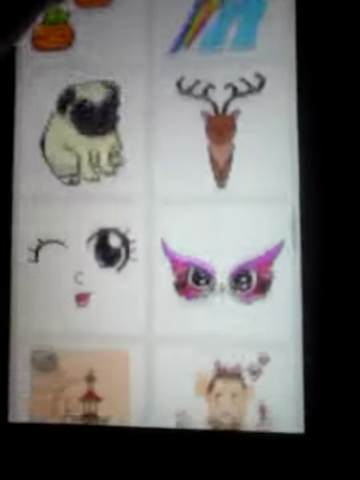
{"action": "scroll", "scroll_direction": "down", "scroll_amount": 3}
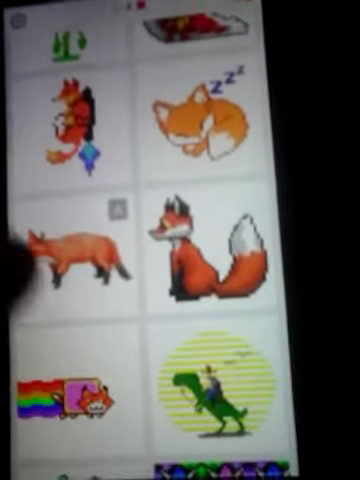
{"action": "scroll", "scroll_direction": "down", "scroll_amount": 3}
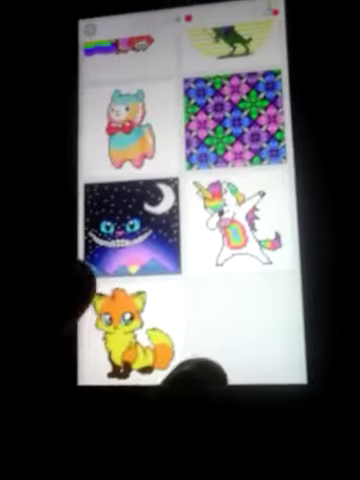
{"action": "scroll", "scroll_direction": "down", "scroll_amount": 3}
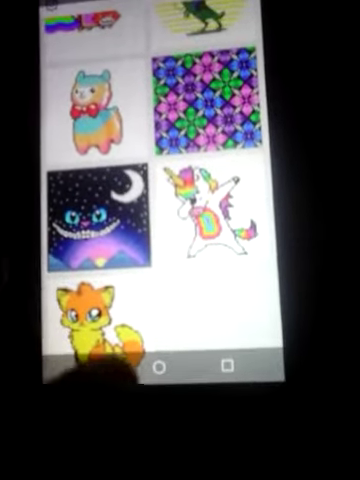